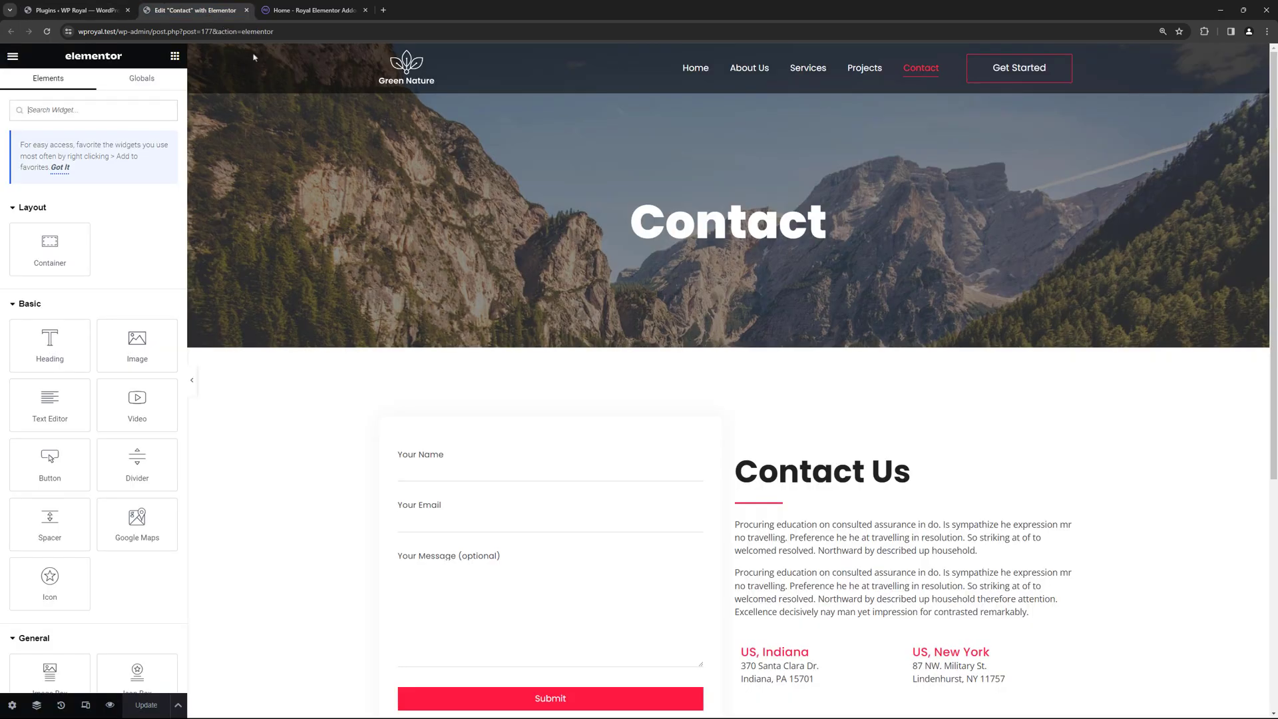
- Scroll down the Contact page to reach the contact form section
scroll("down", 3)
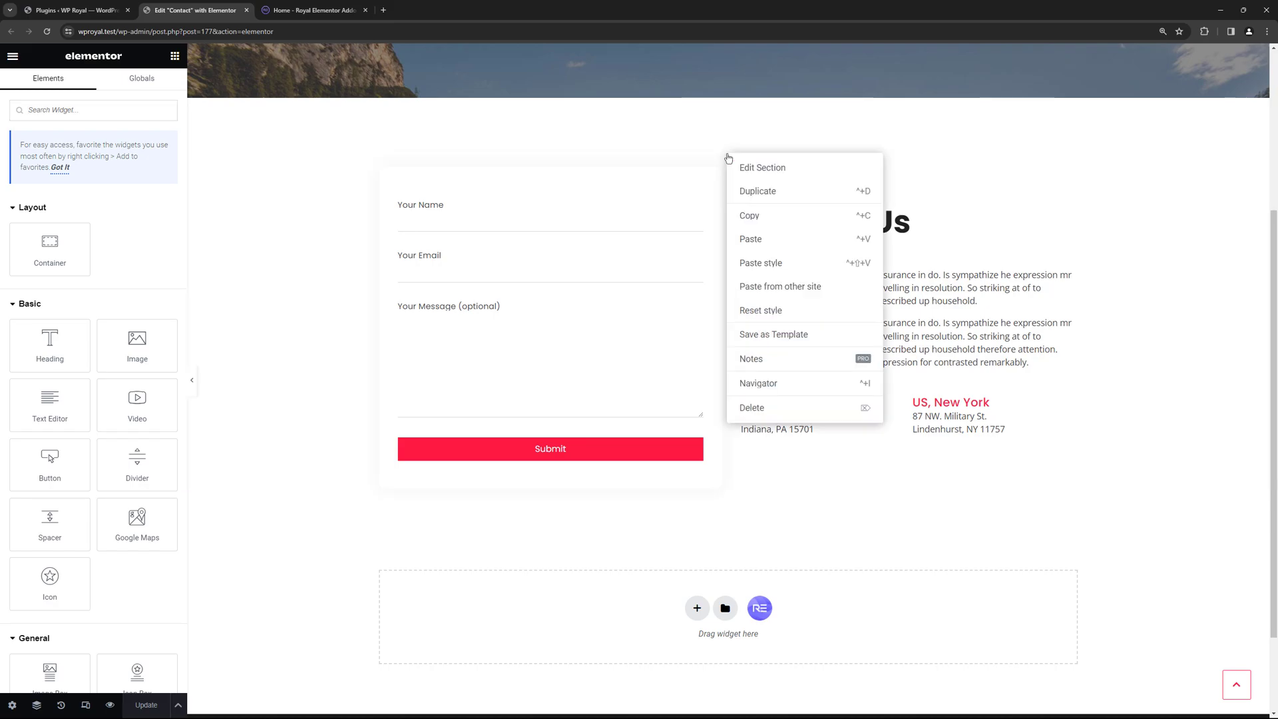
- Save the contact section to the library as template 'Contact Form' and close the editor
left_click(772, 334)
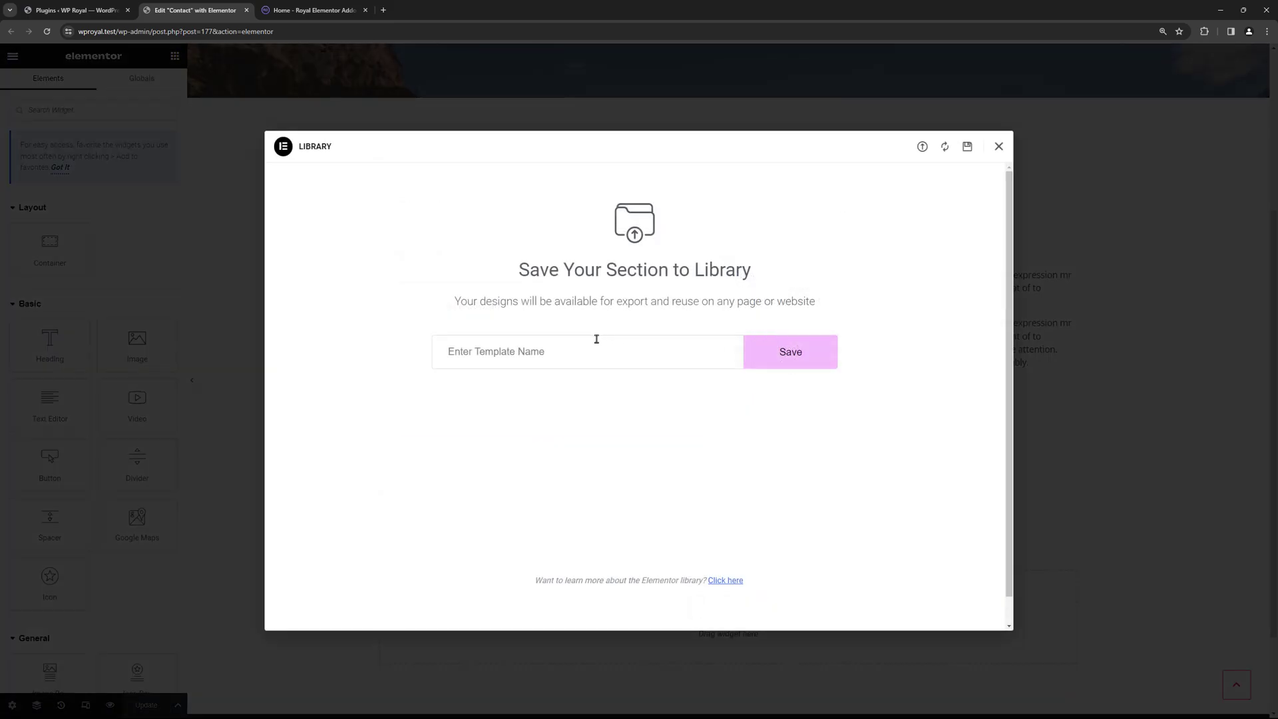
type("Contact Form")
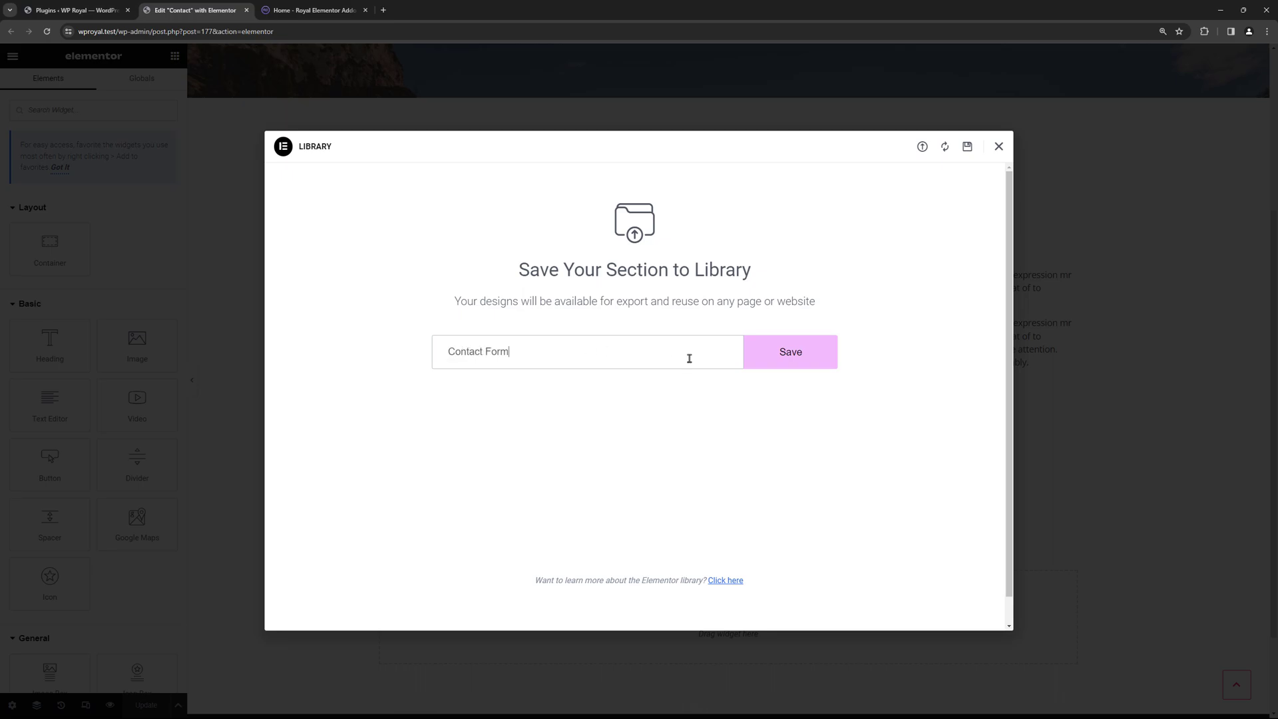
left_click(789, 352)
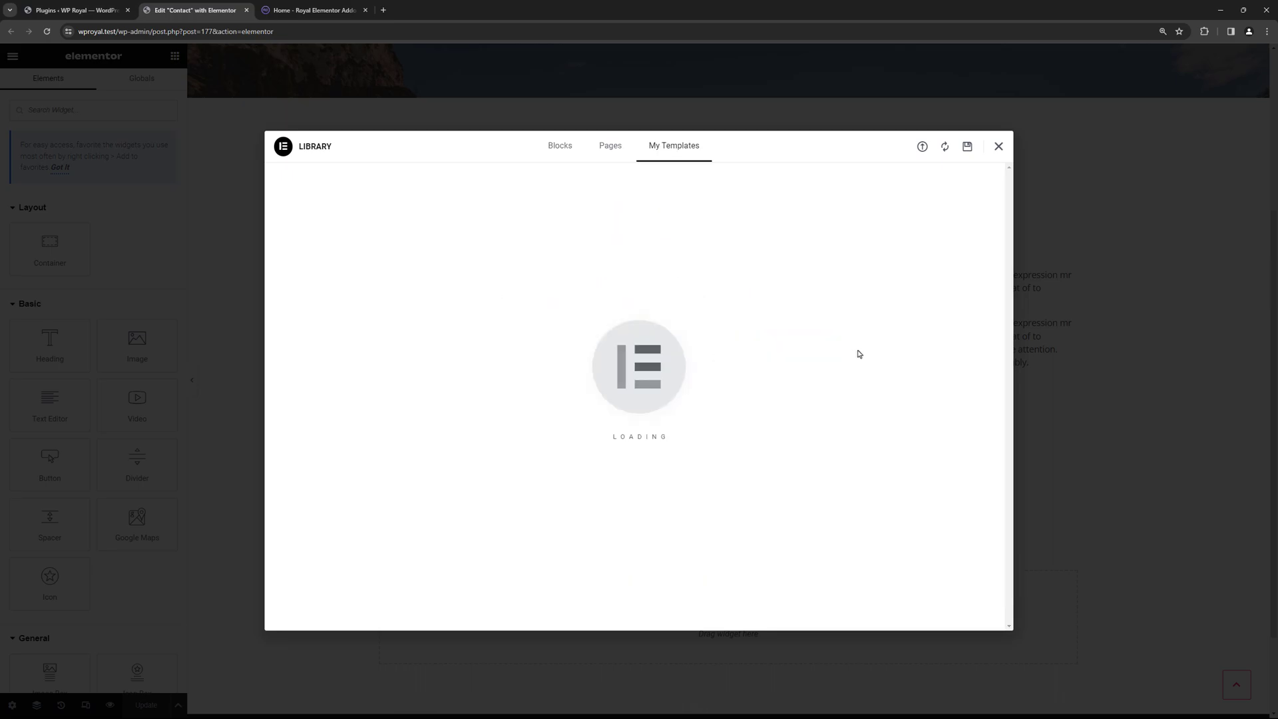
left_click(997, 146)
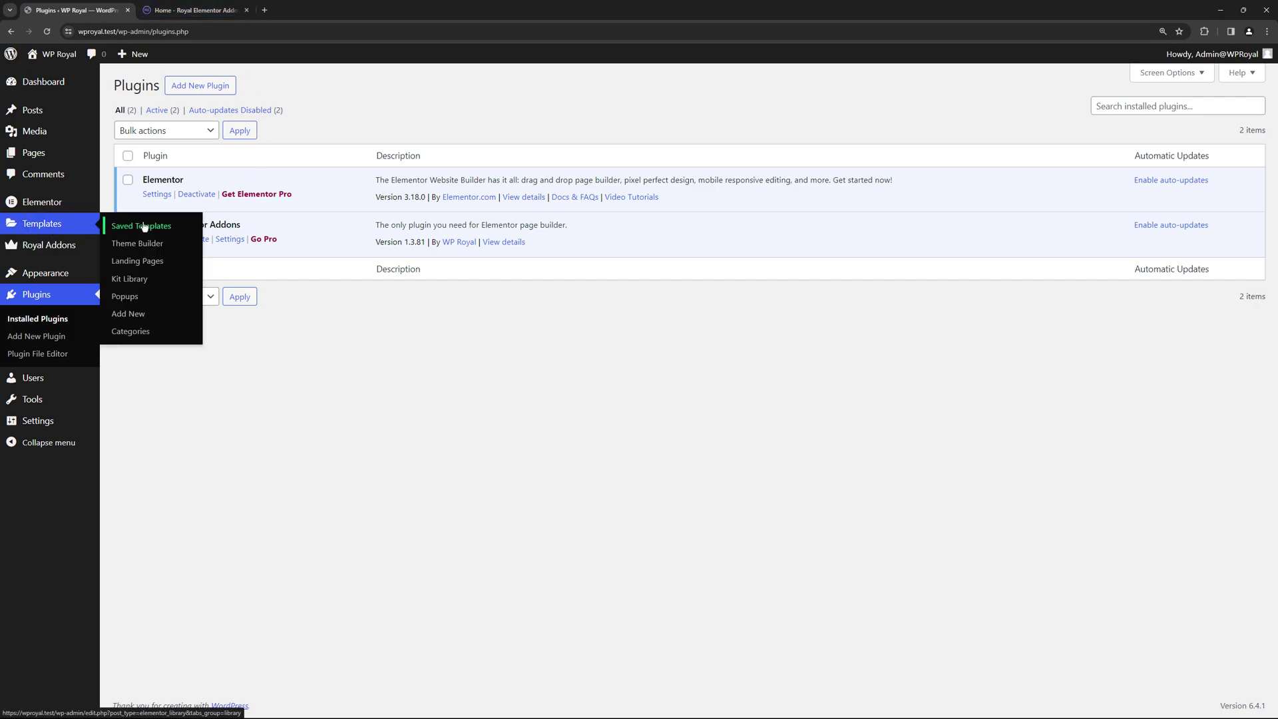
- Check Saved Templates for Contact Form, then edit the About Us page with Elementor
left_click(140, 226)
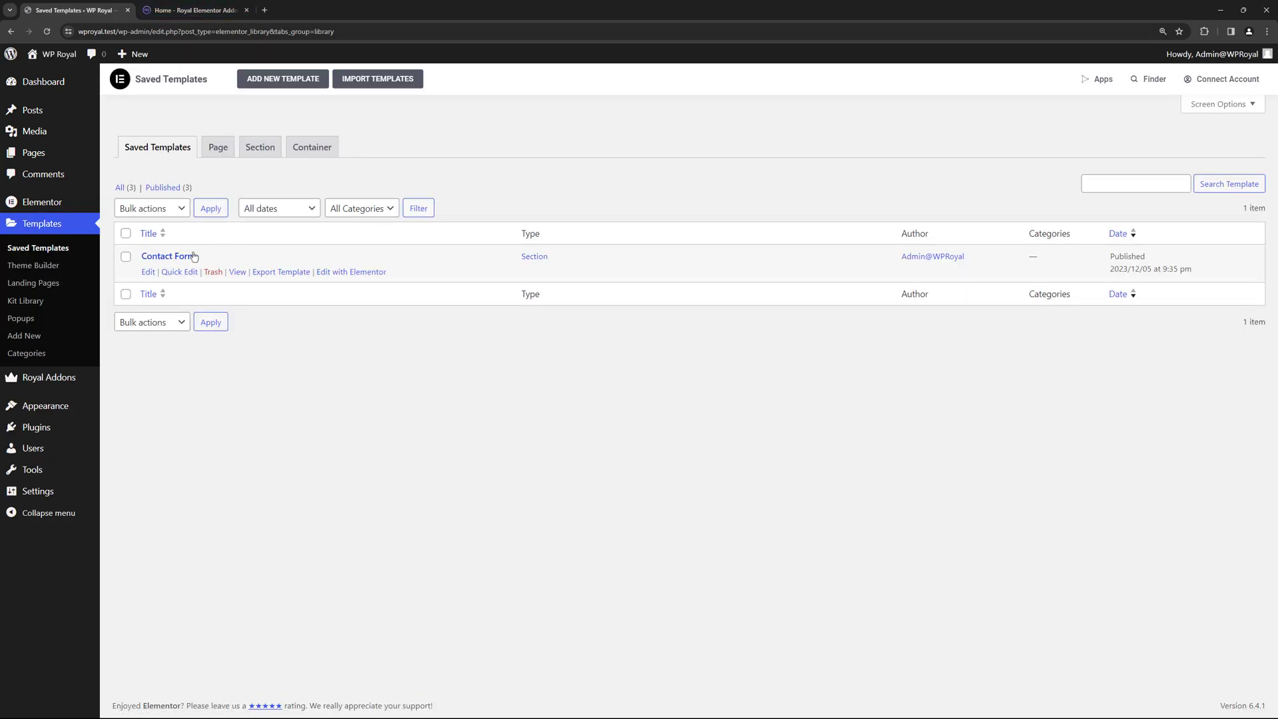
mouse_move(43, 173)
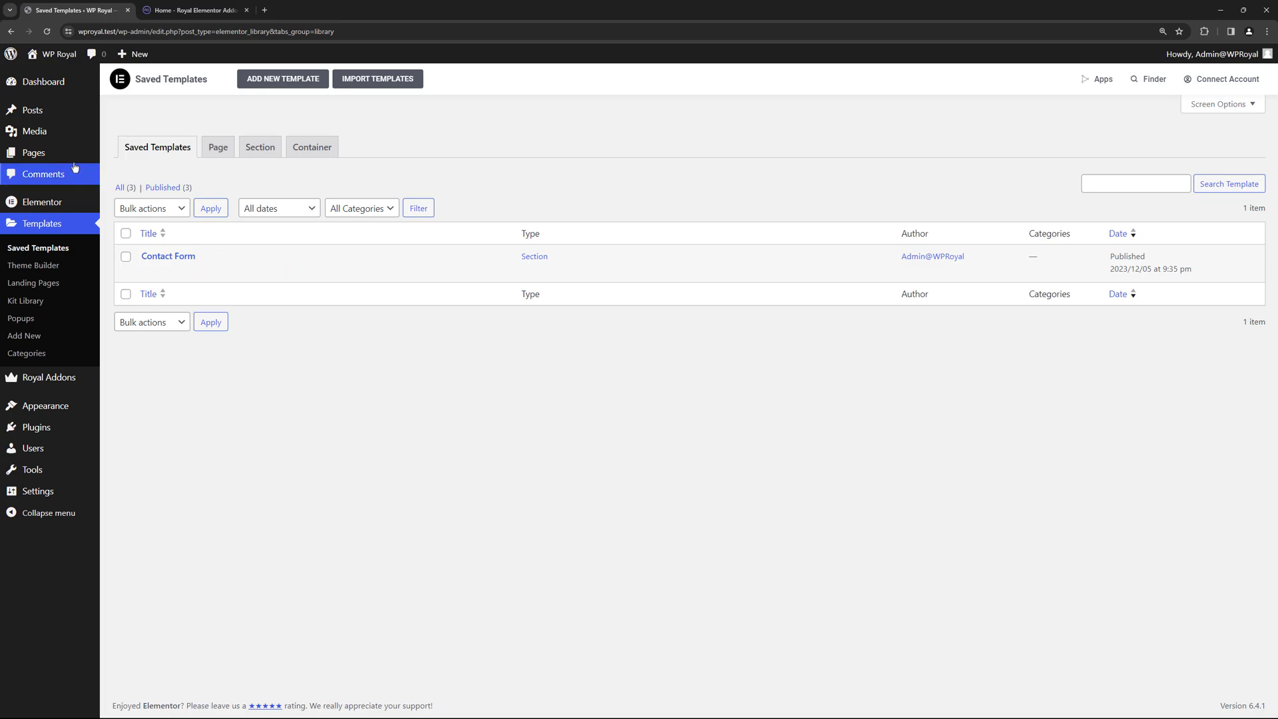
left_click(33, 151)
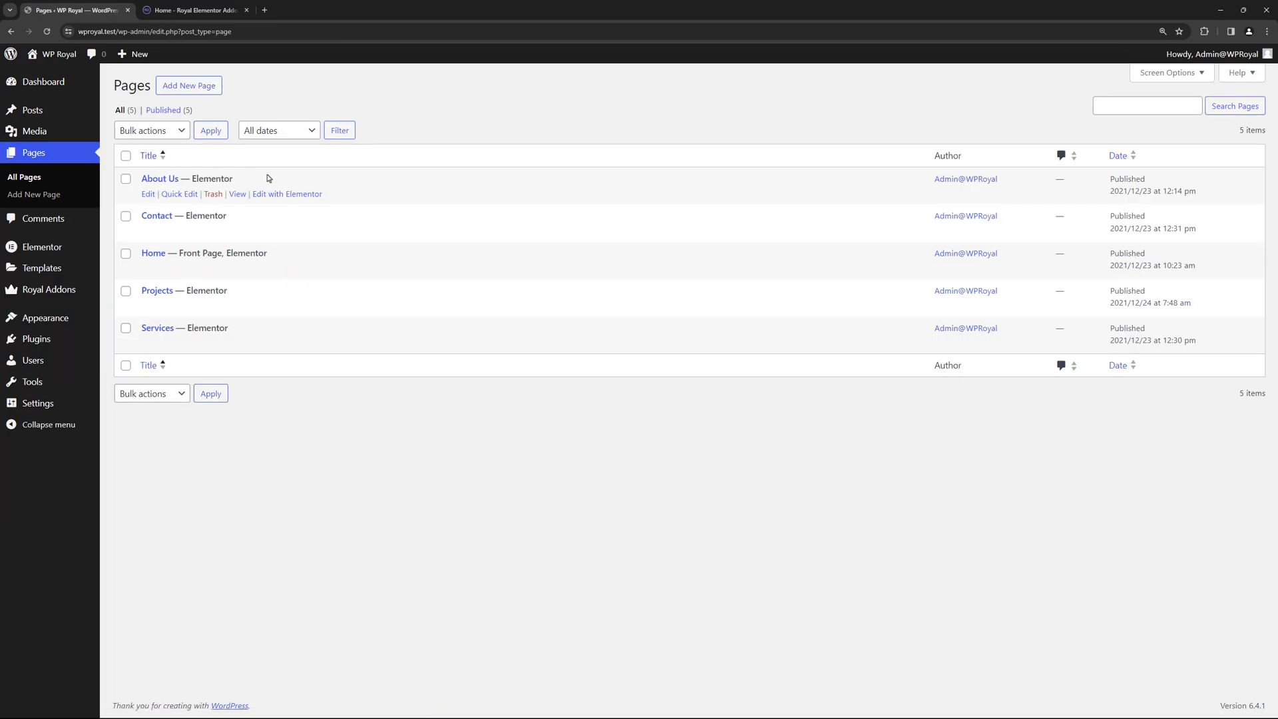
left_click(286, 194)
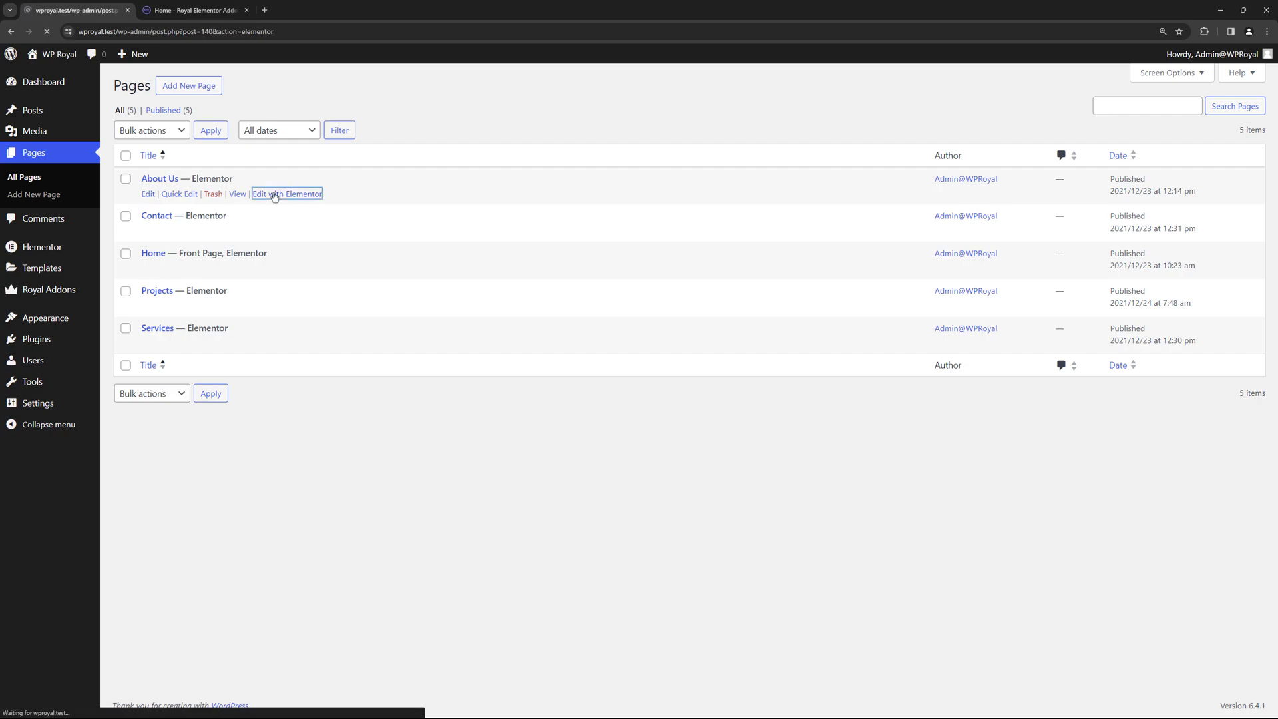
left_click(285, 194)
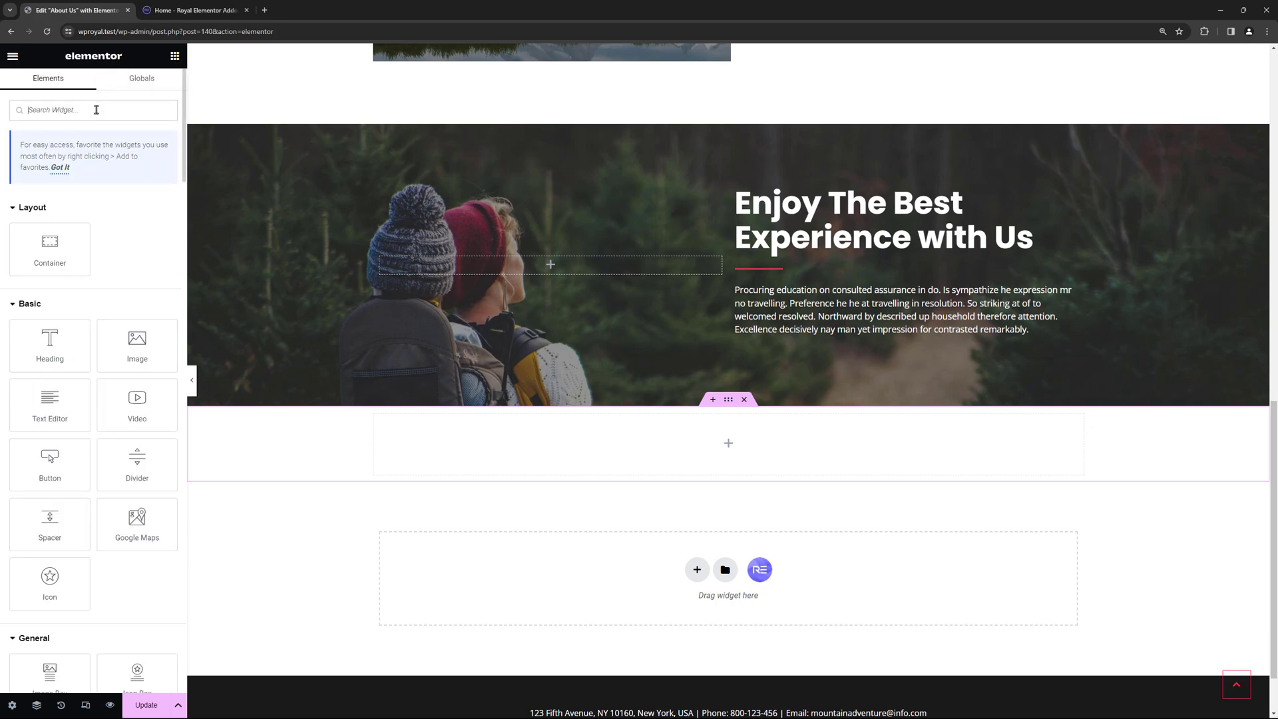
- Find the Template widget by searching 'template' in the widgets panel
type("template")
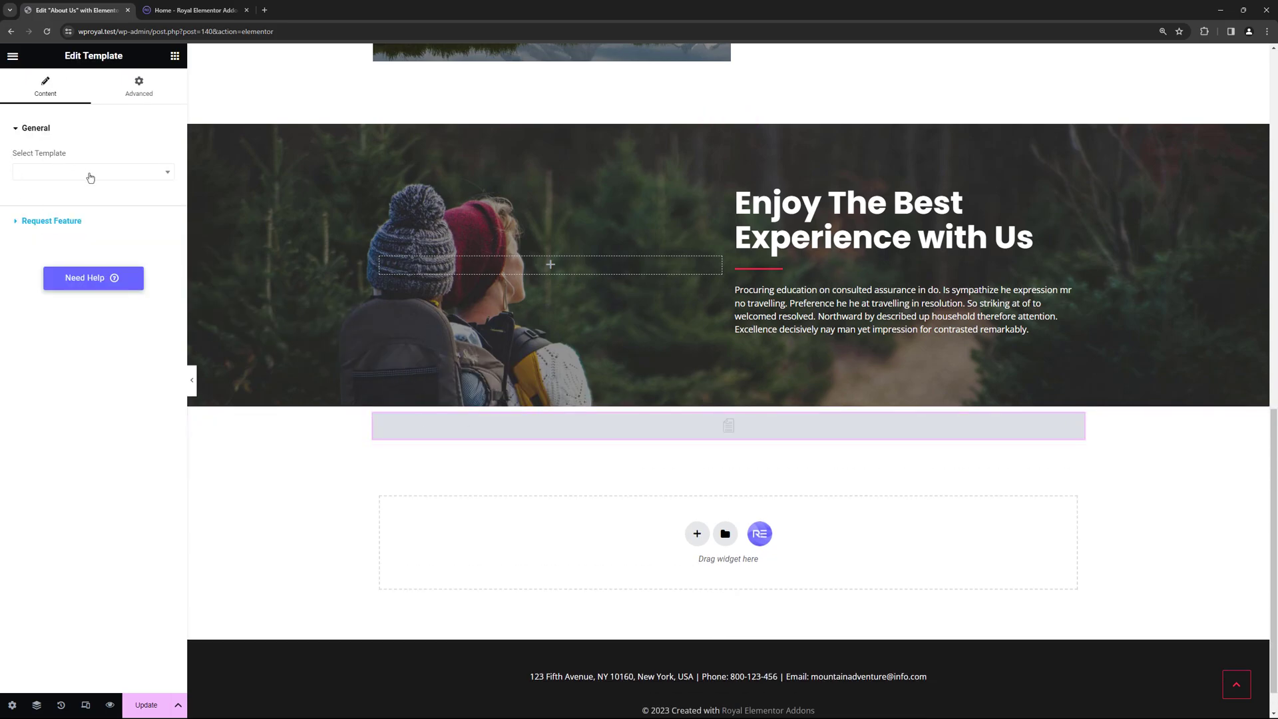
- Choose Contact Form in the Template widget so the contact section shows on About Us
left_click(92, 172)
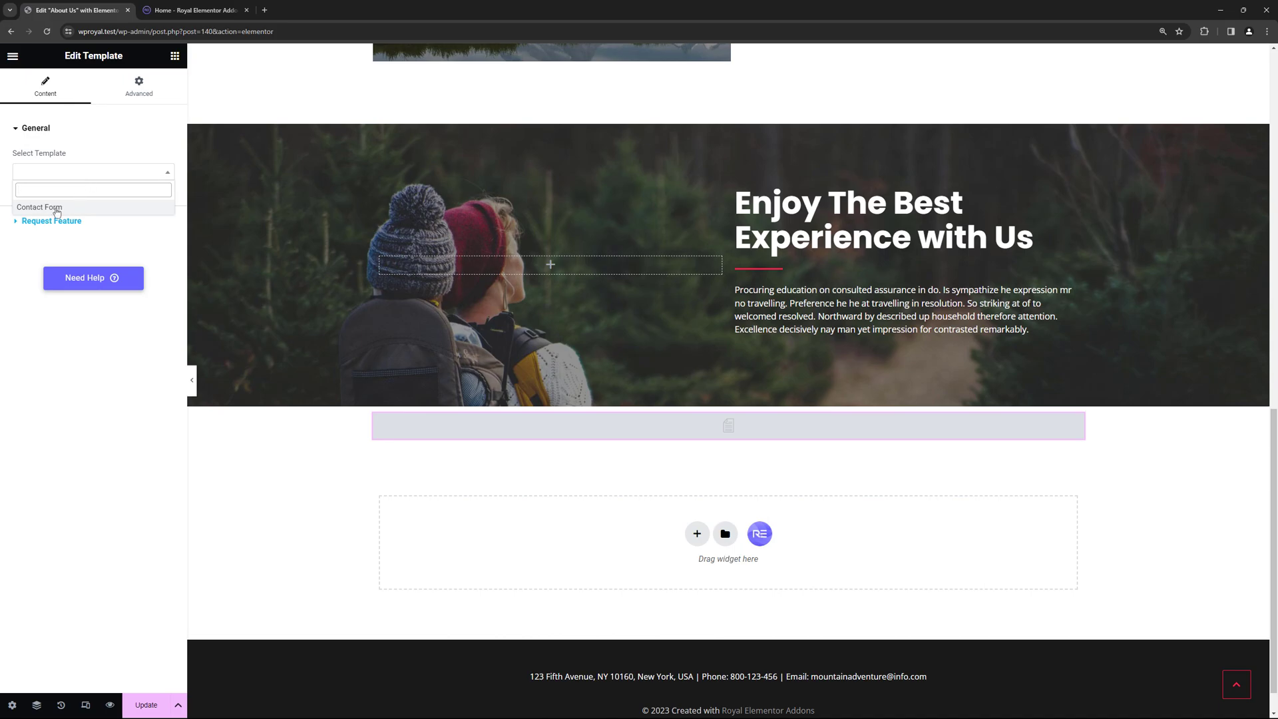
left_click(38, 207)
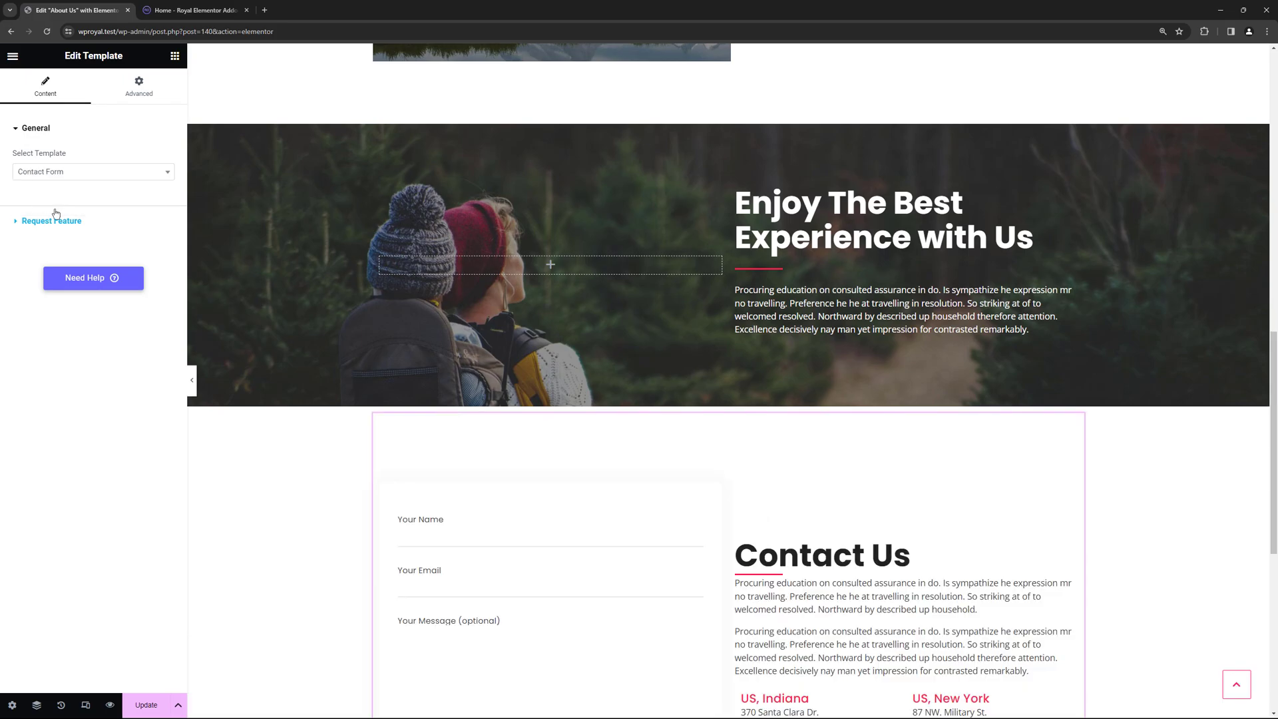
scroll("down", 3)
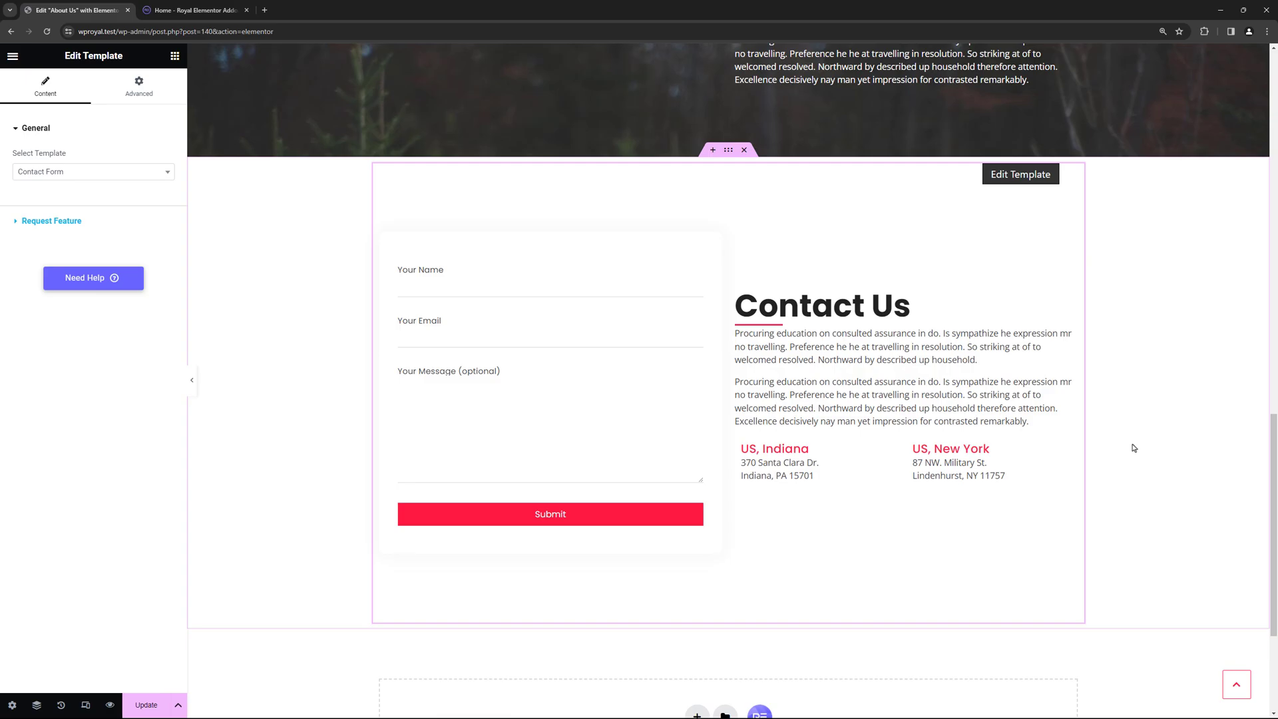
mouse_move(1113, 336)
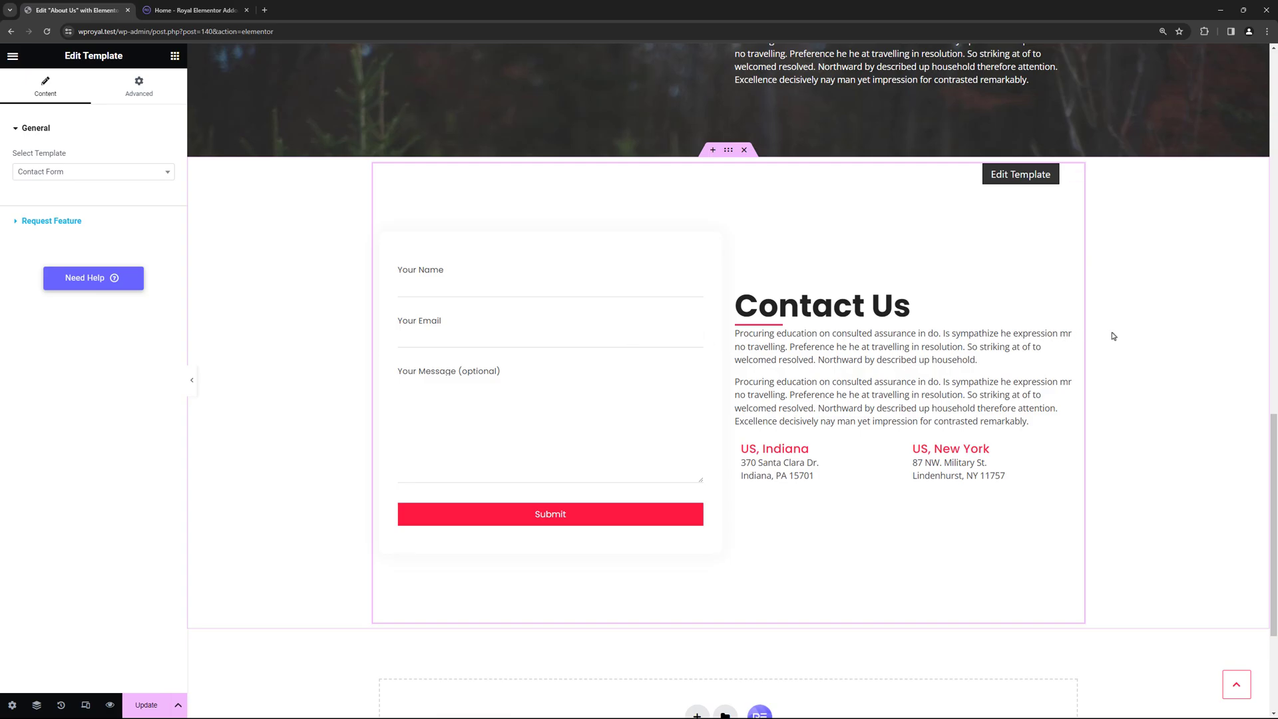
mouse_move(287, 330)
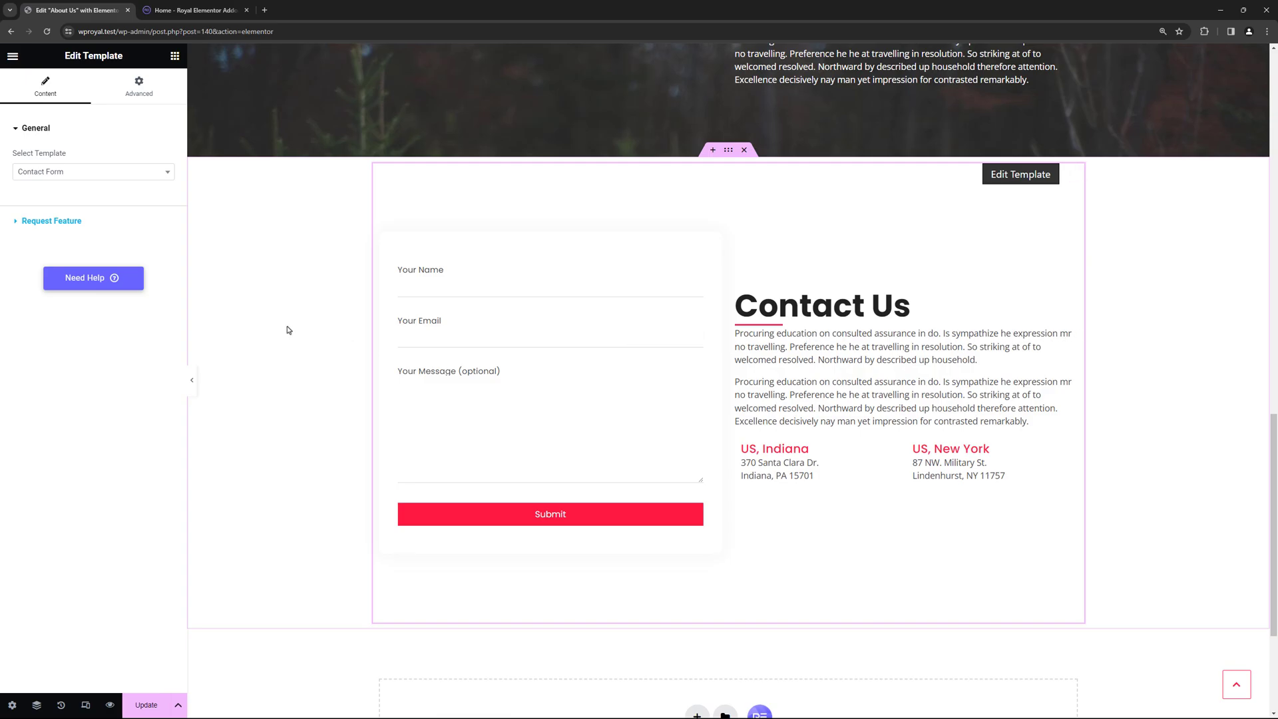
left_click(193, 9)
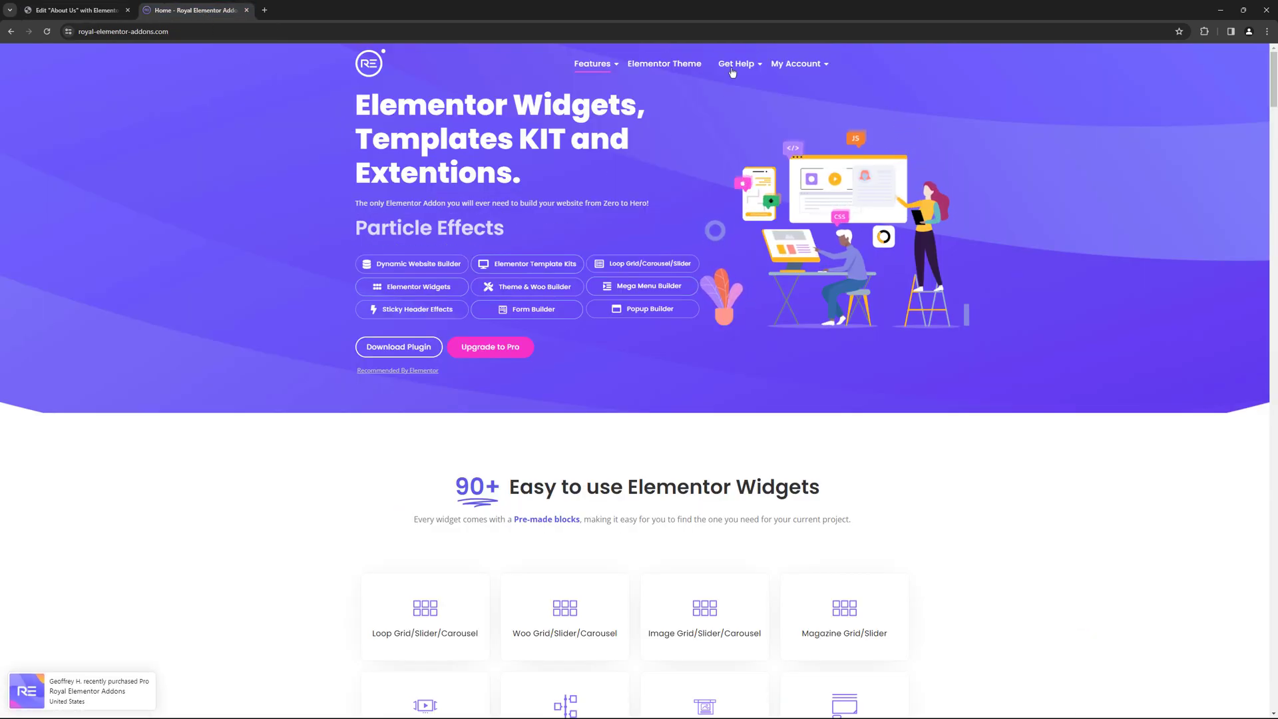
- Show the Get Help menu with Support Forum and Changelog options
left_click(735, 64)
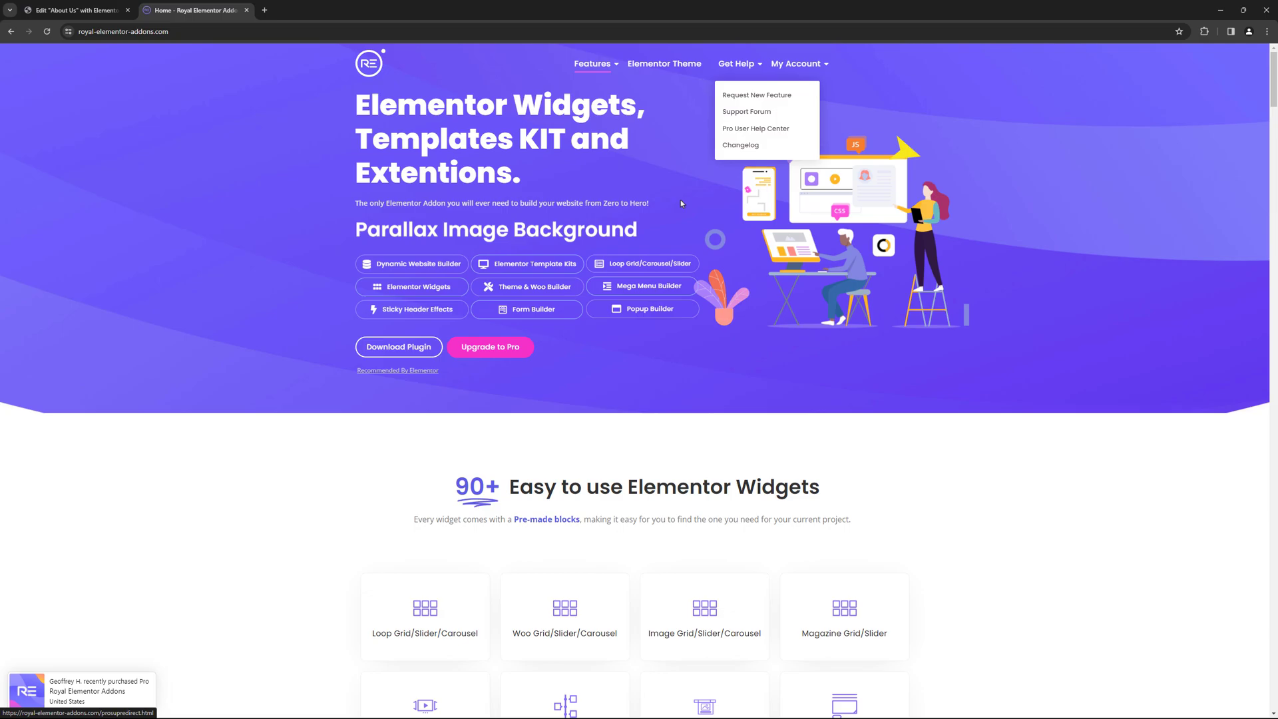